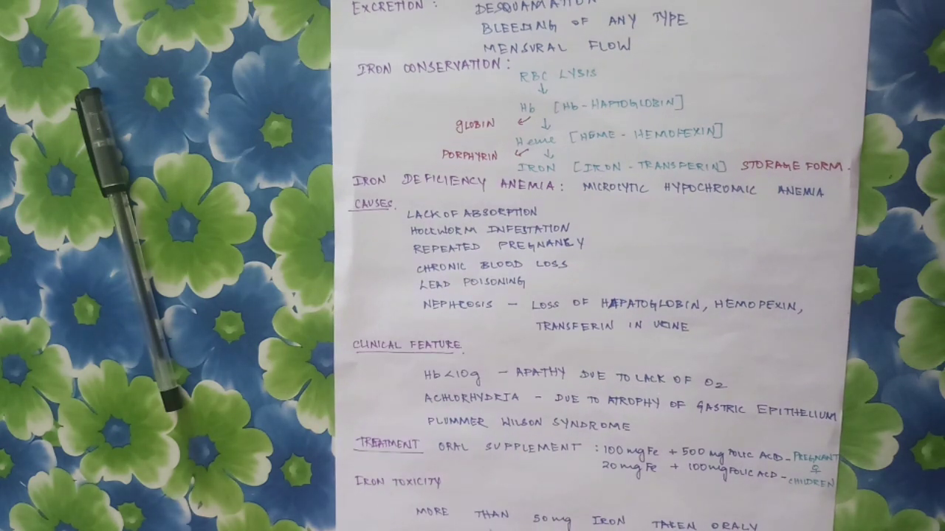
mouse_move(723, 332)
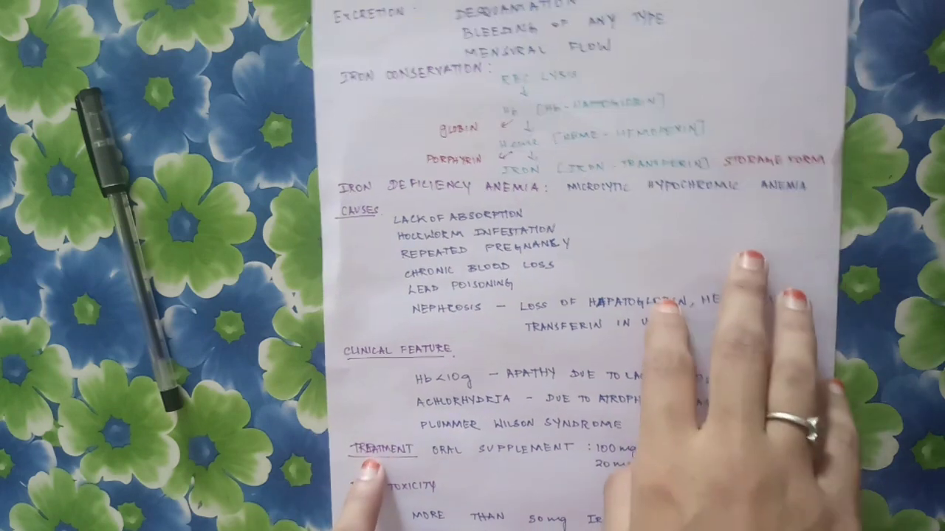